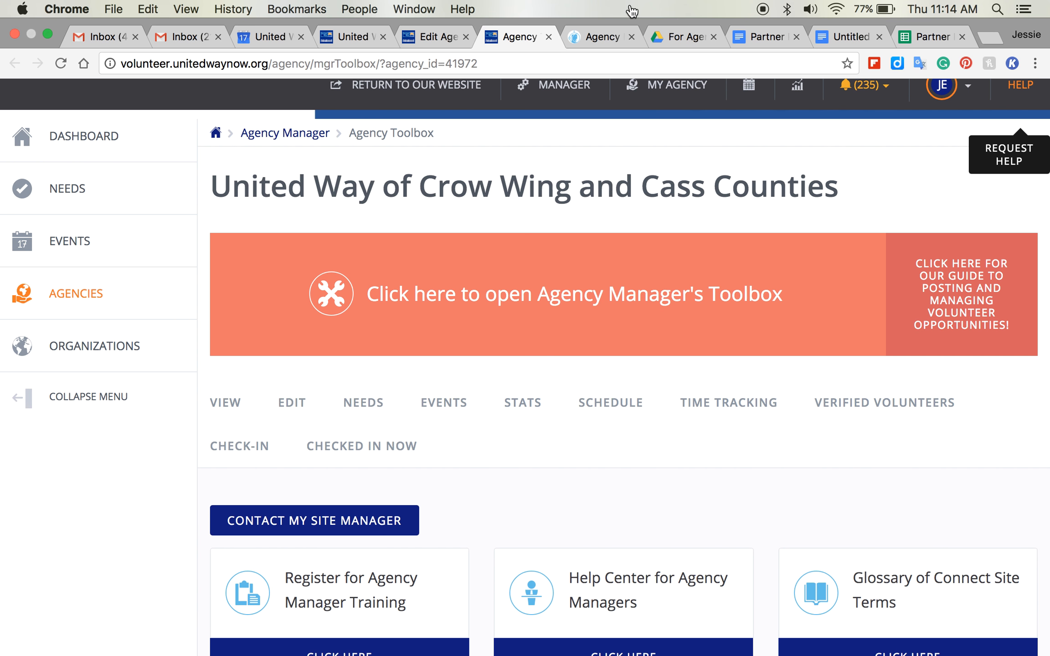
Review the toolbox cards, then bring up the Agency Managers help center from HELP in the top bar.
scroll("down", 3)
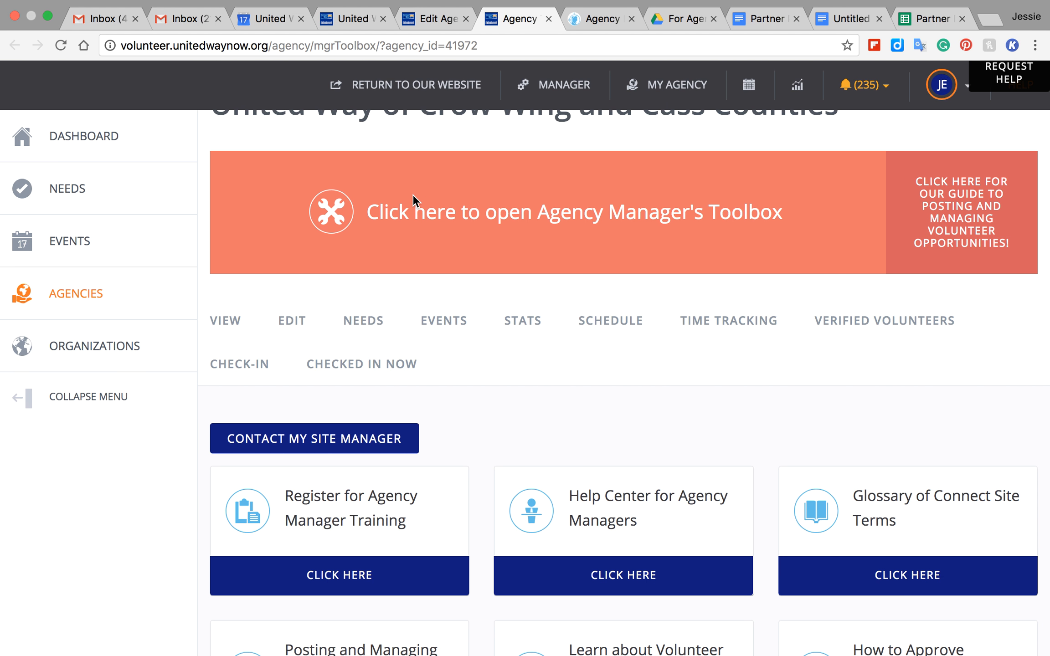
scroll("down", 3)
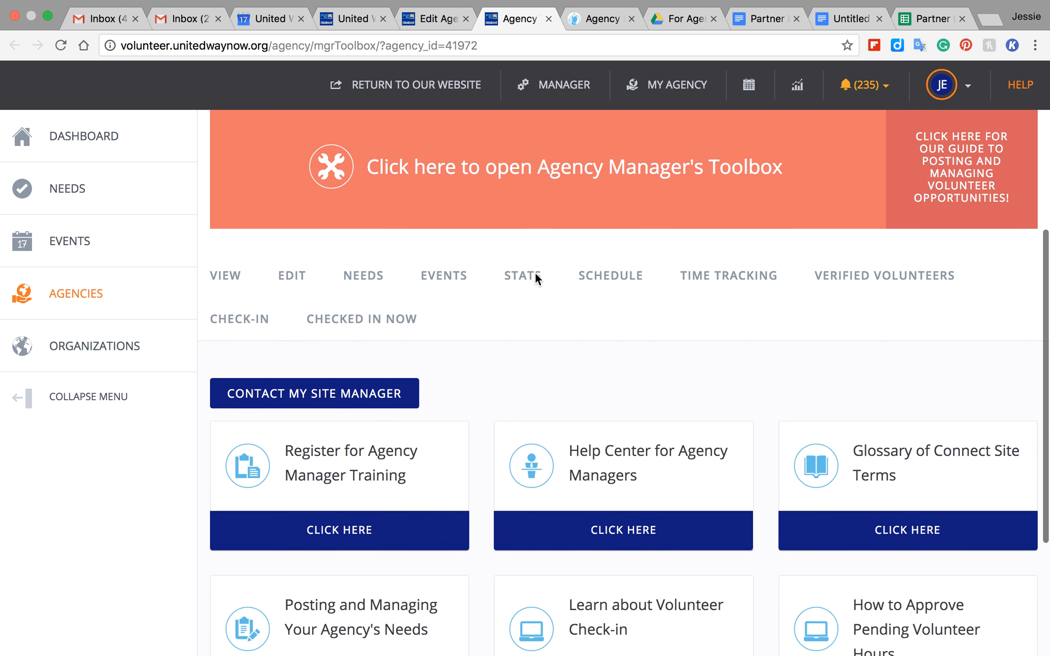
scroll("down", 3)
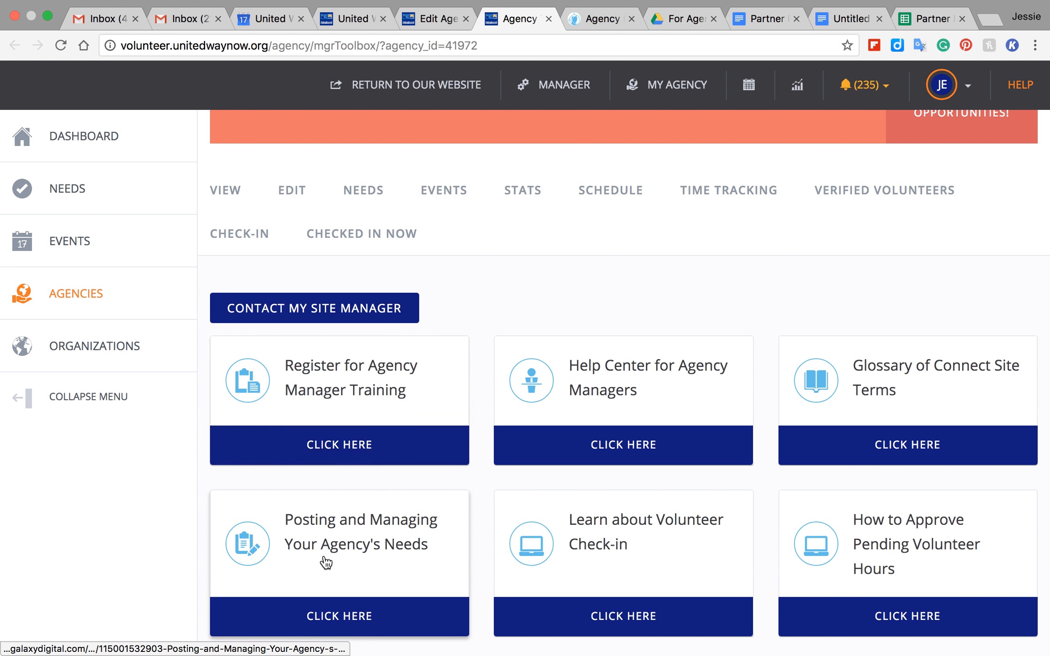
scroll("down", 3)
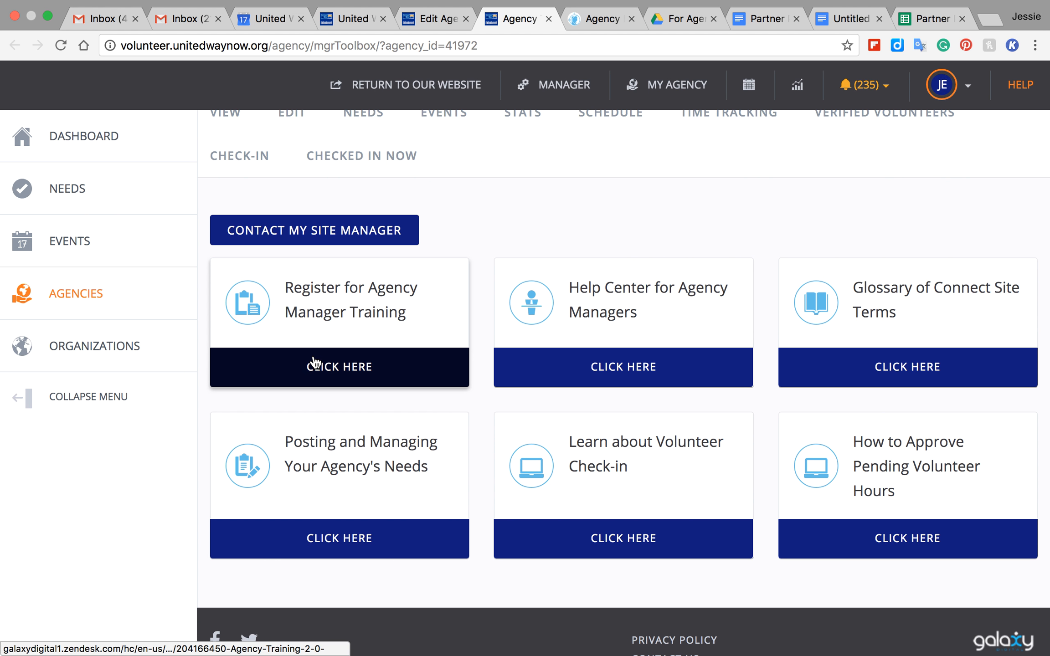
mouse_move(622, 340)
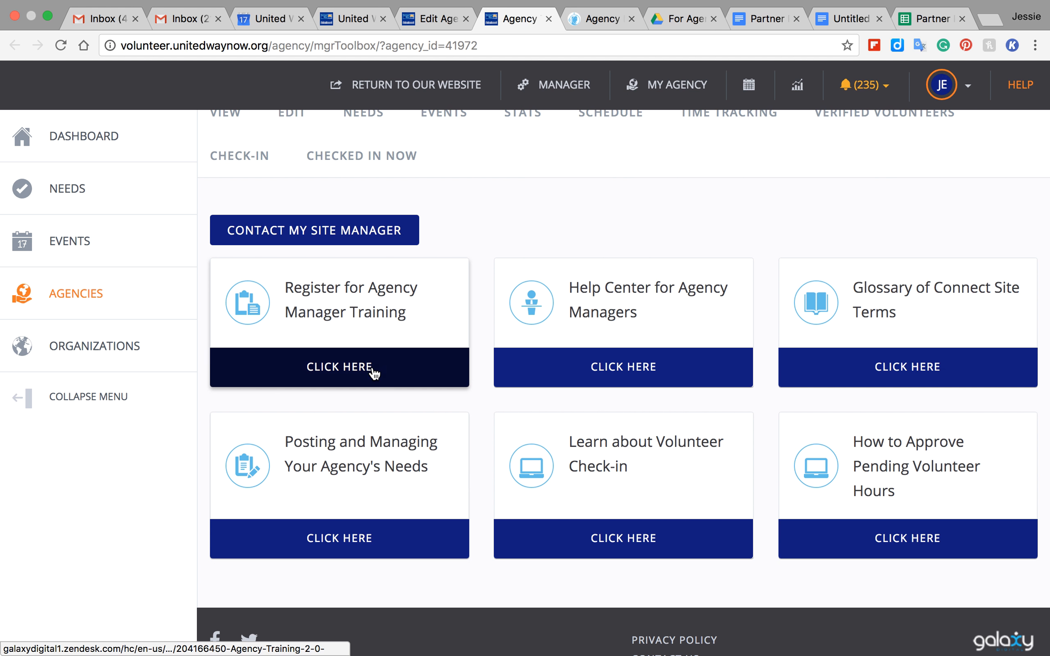
mouse_move(614, 205)
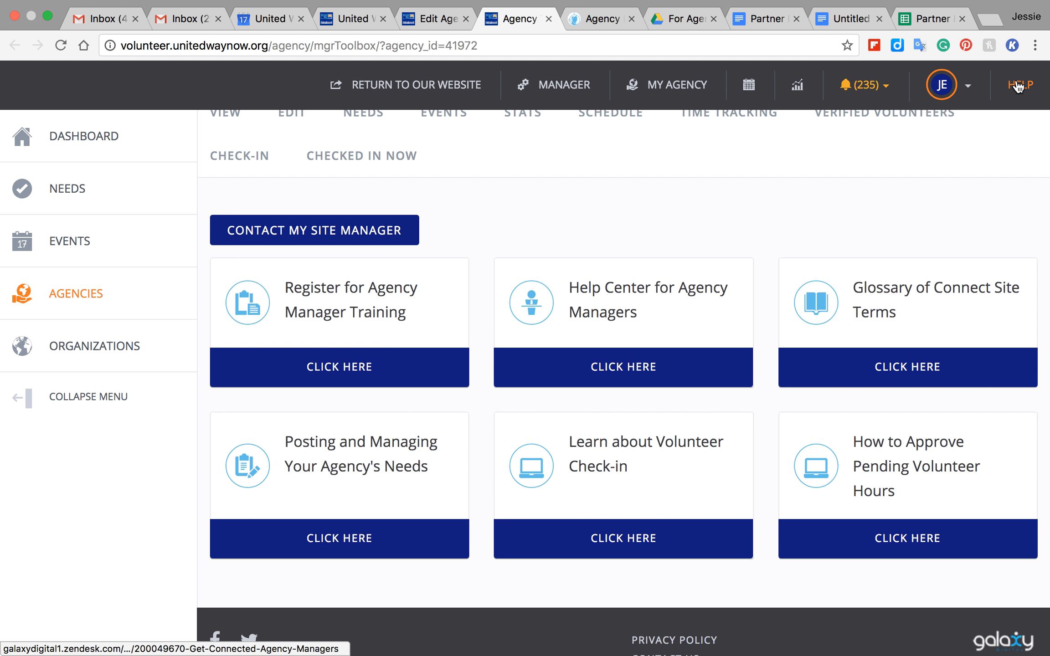
left_click(623, 368)
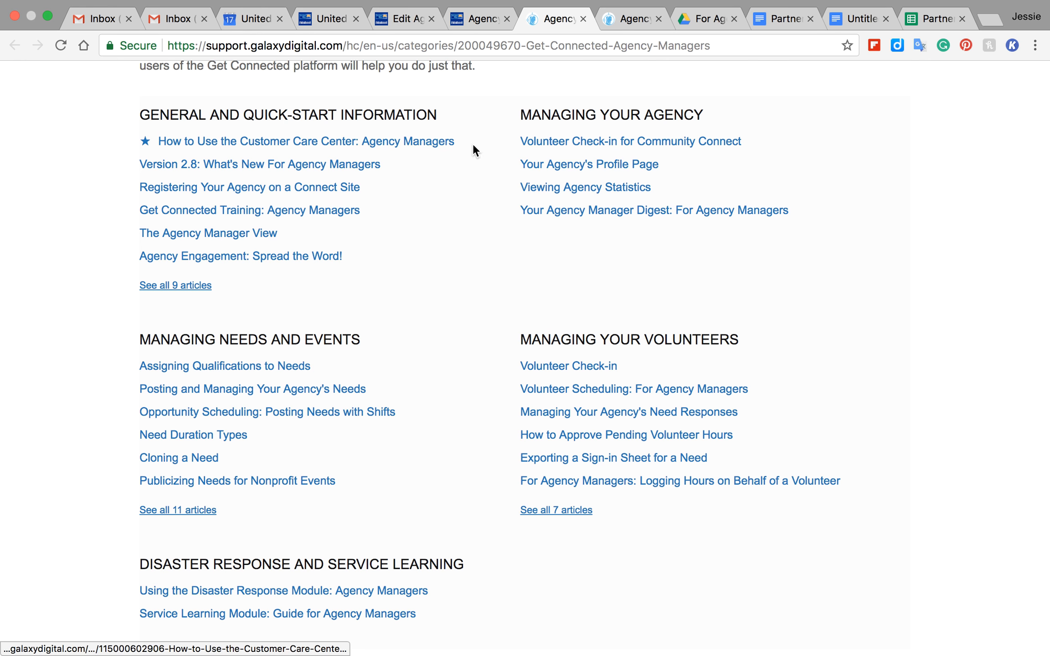
mouse_move(559, 409)
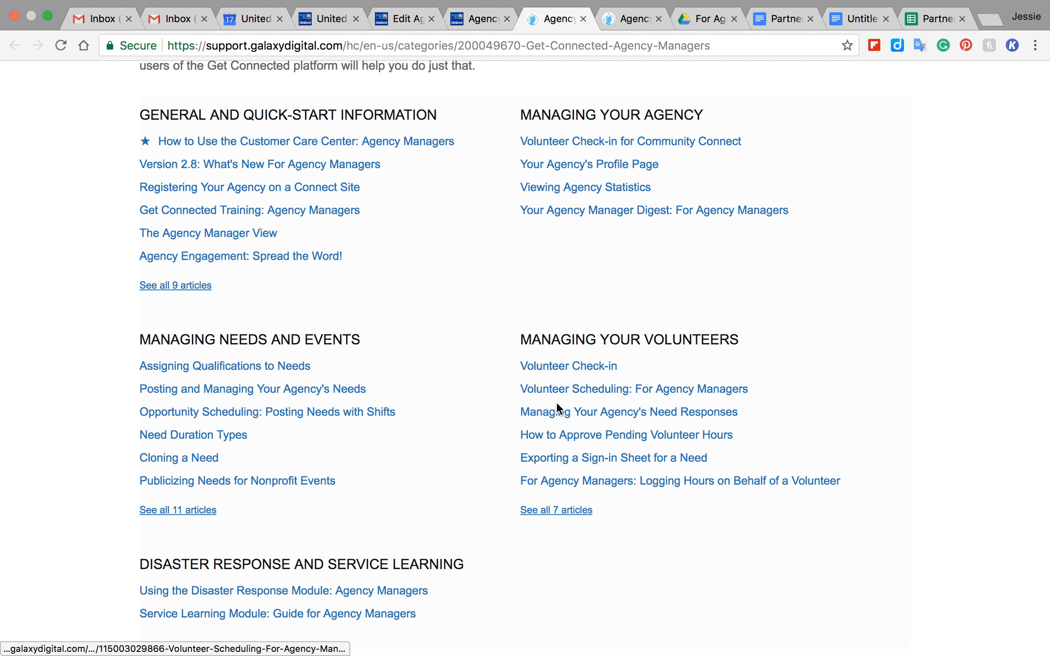
mouse_move(344, 430)
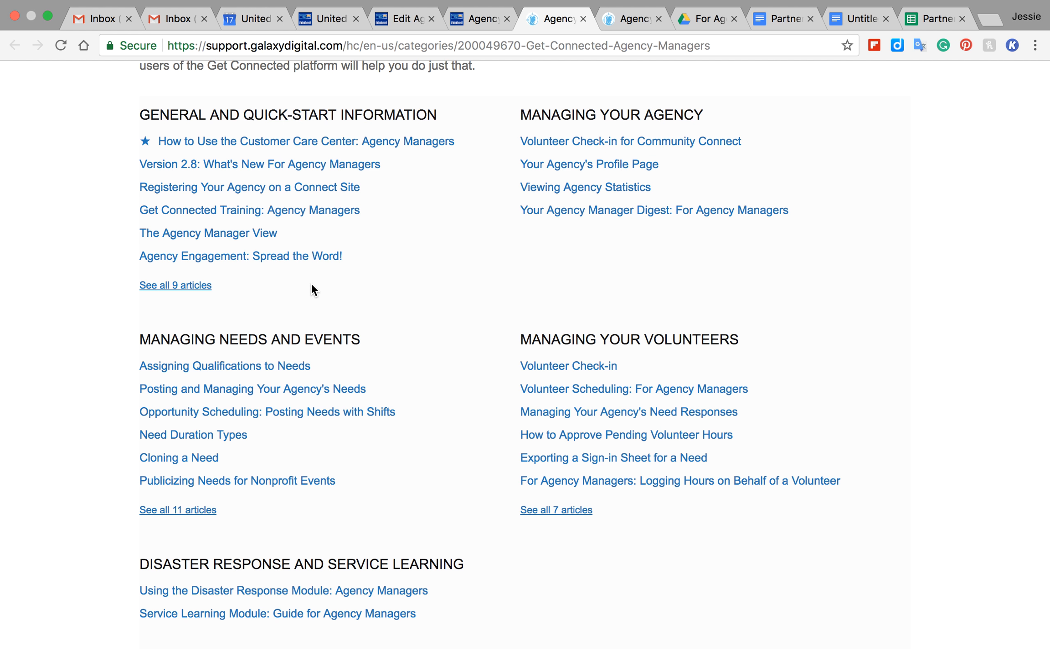
mouse_move(372, 234)
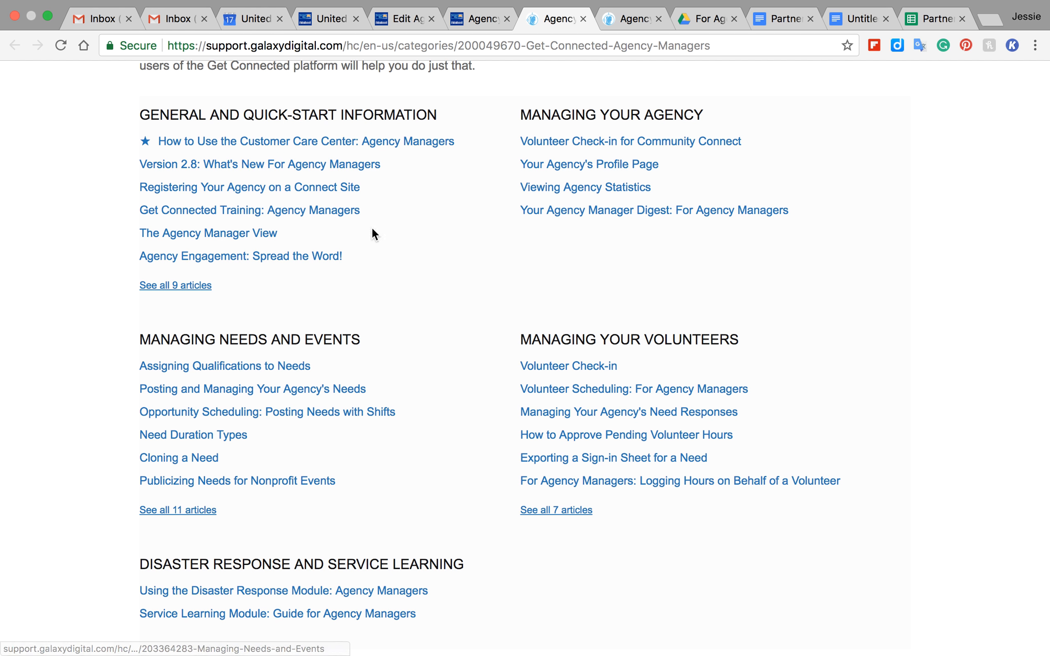
mouse_move(485, 214)
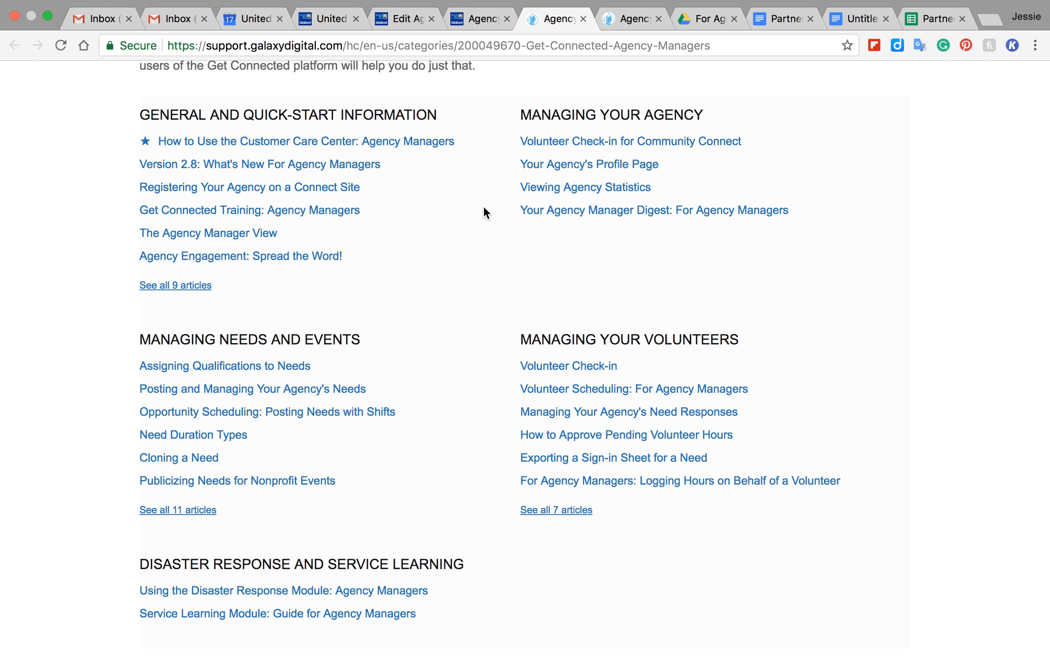
mouse_move(329, 235)
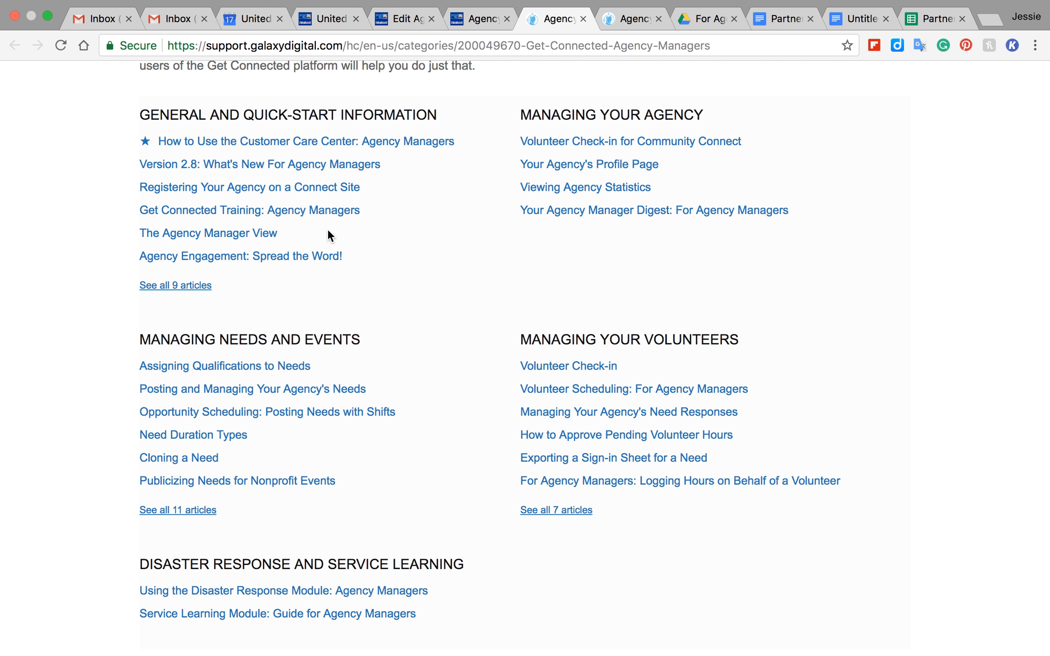
mouse_move(249, 339)
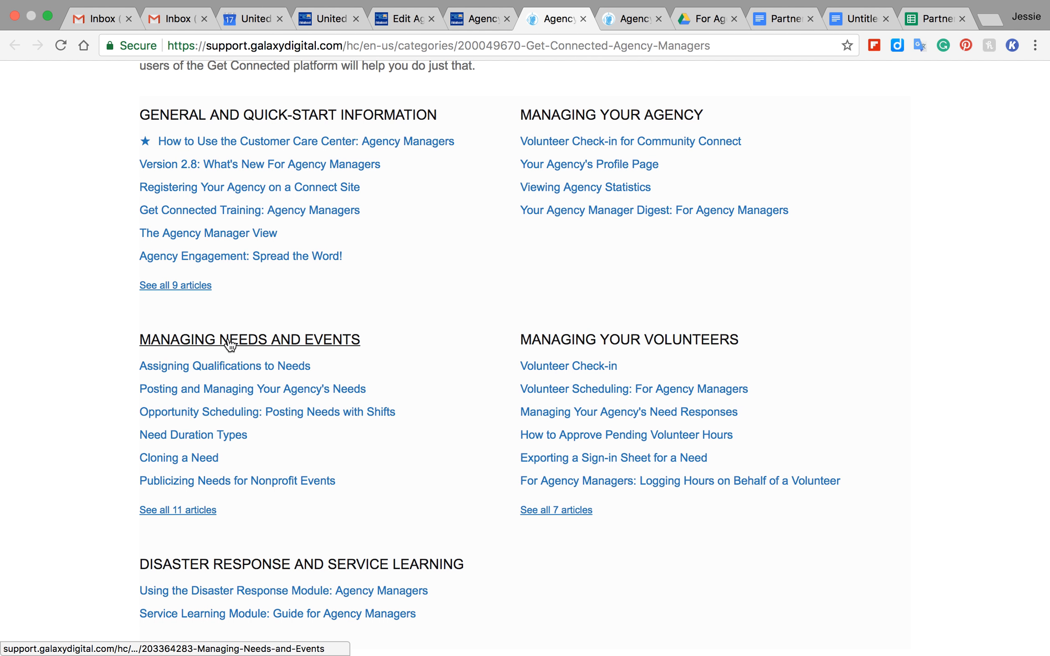
mouse_move(263, 400)
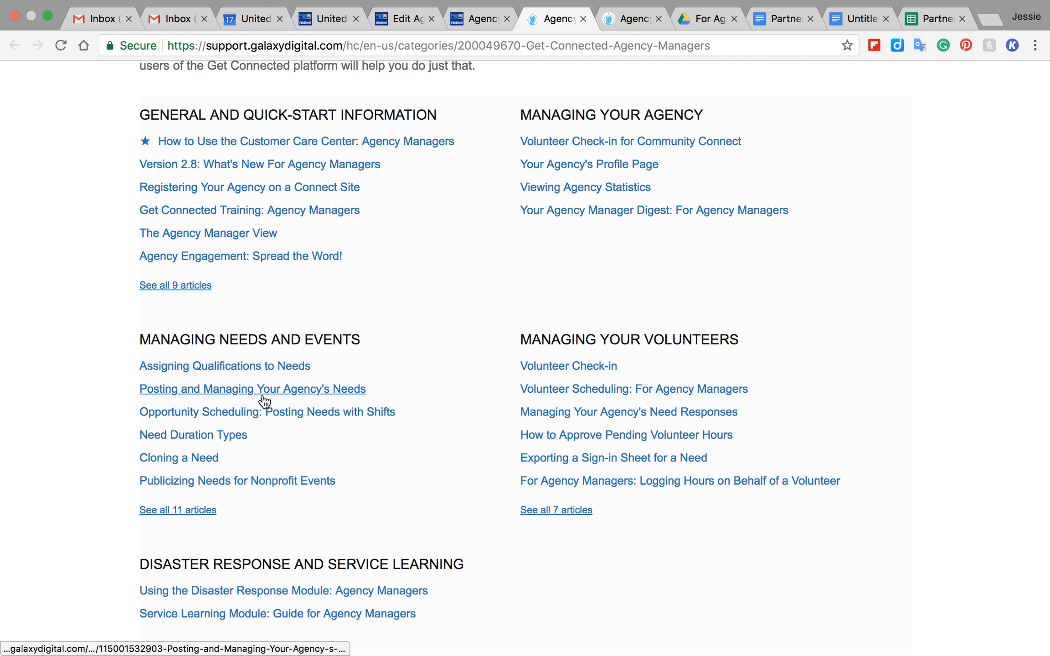
Open the article 'Posting and Managing Your Agency's Needs' under Managing Needs and Events.
left_click(252, 389)
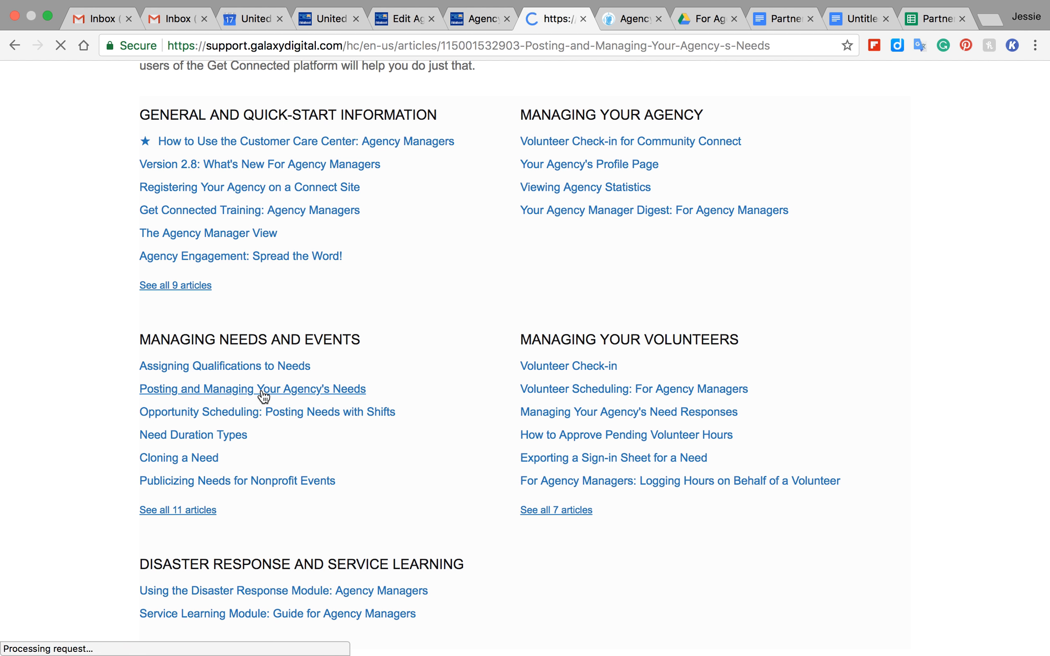
Return from the needs article to the agency managers article list.
left_click(252, 388)
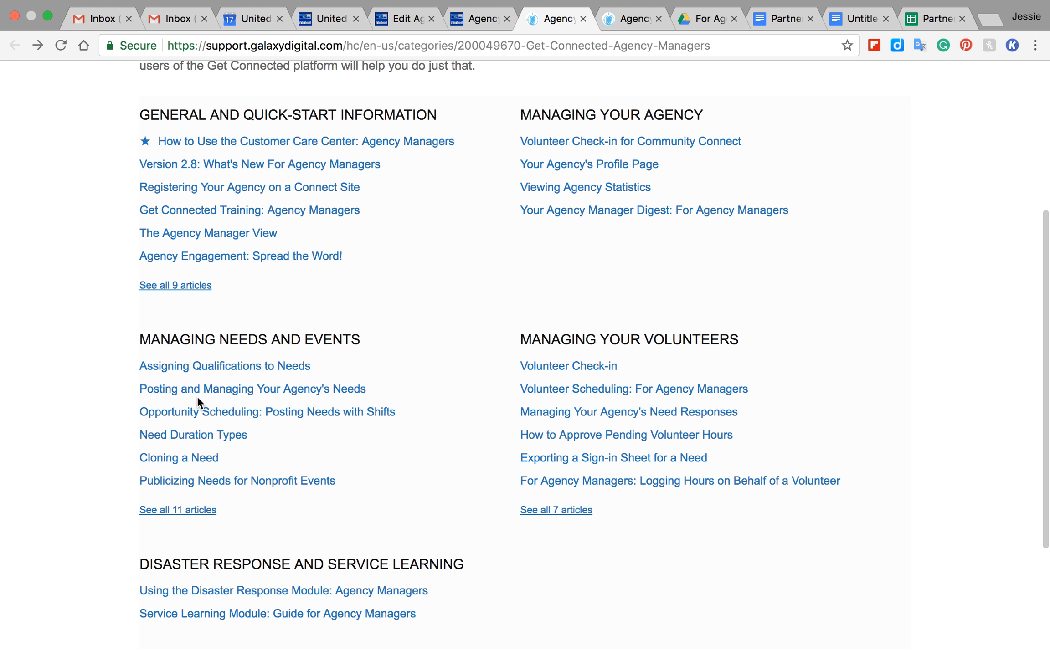
mouse_move(236, 481)
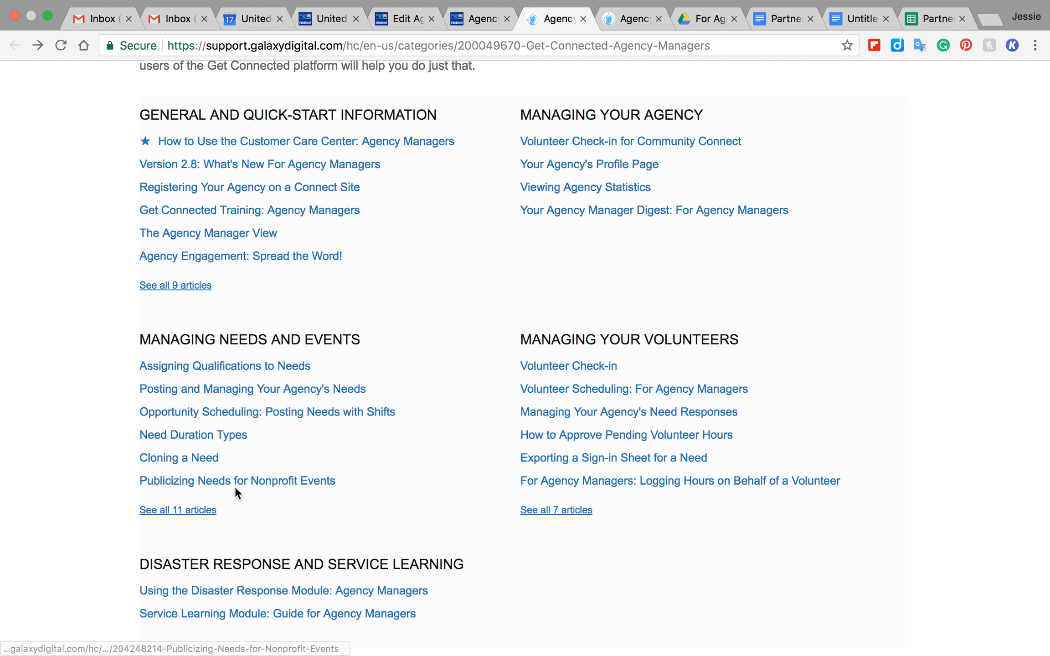
mouse_move(506, 239)
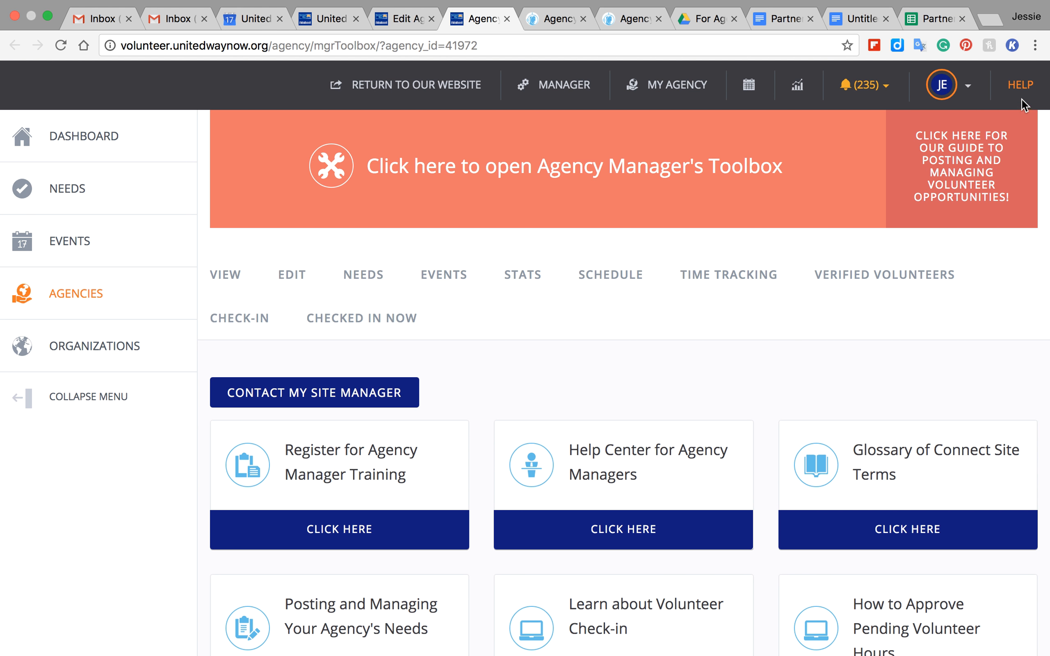
mouse_move(364, 462)
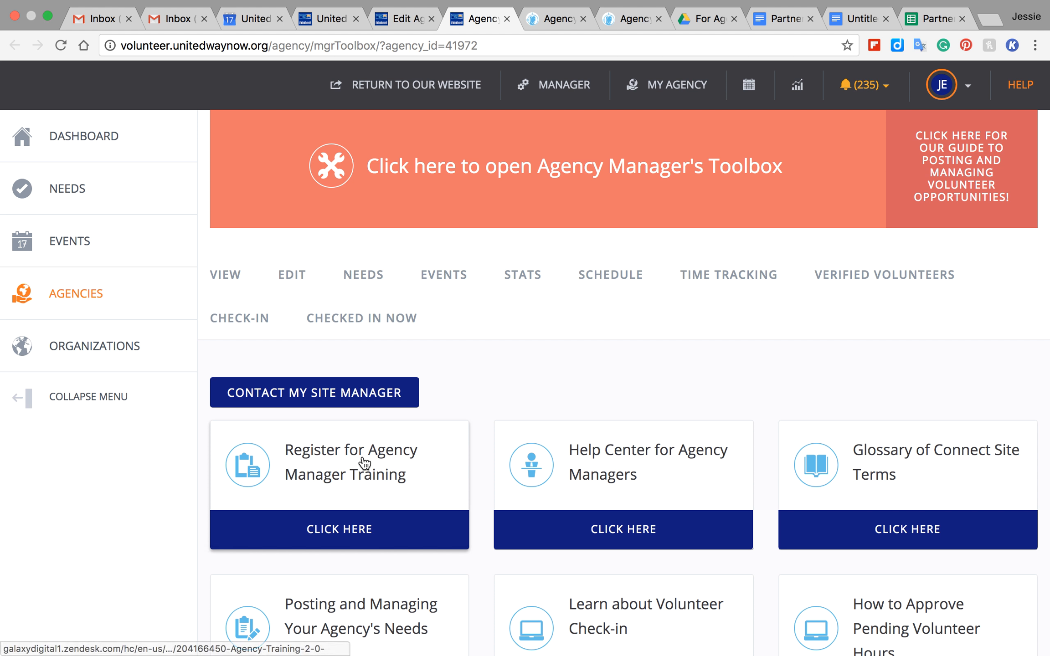
mouse_move(478, 396)
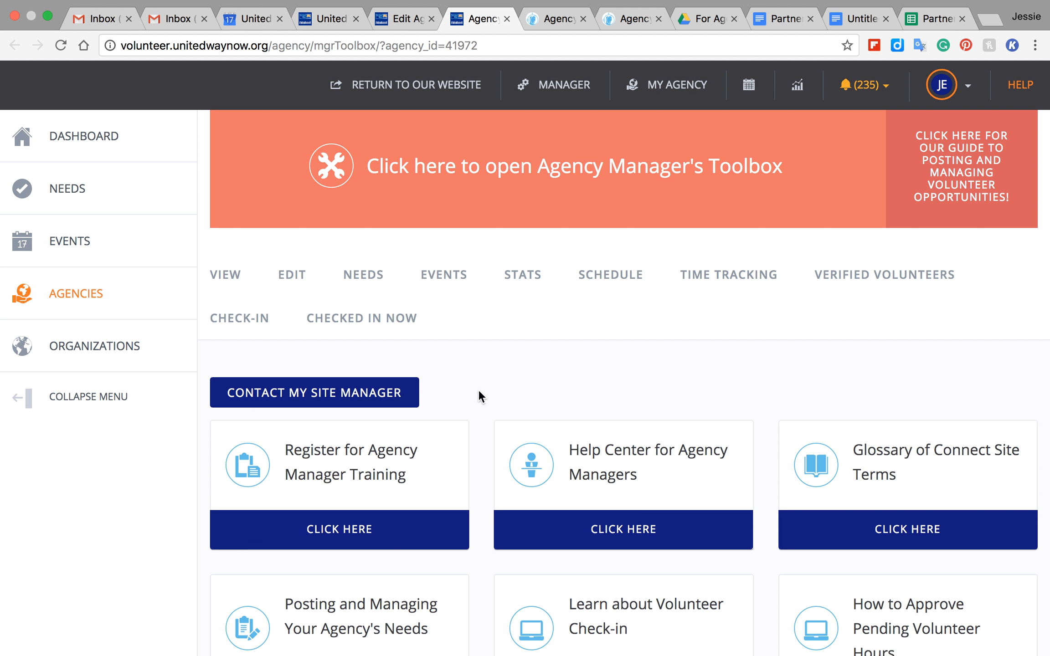
scroll("down", 3)
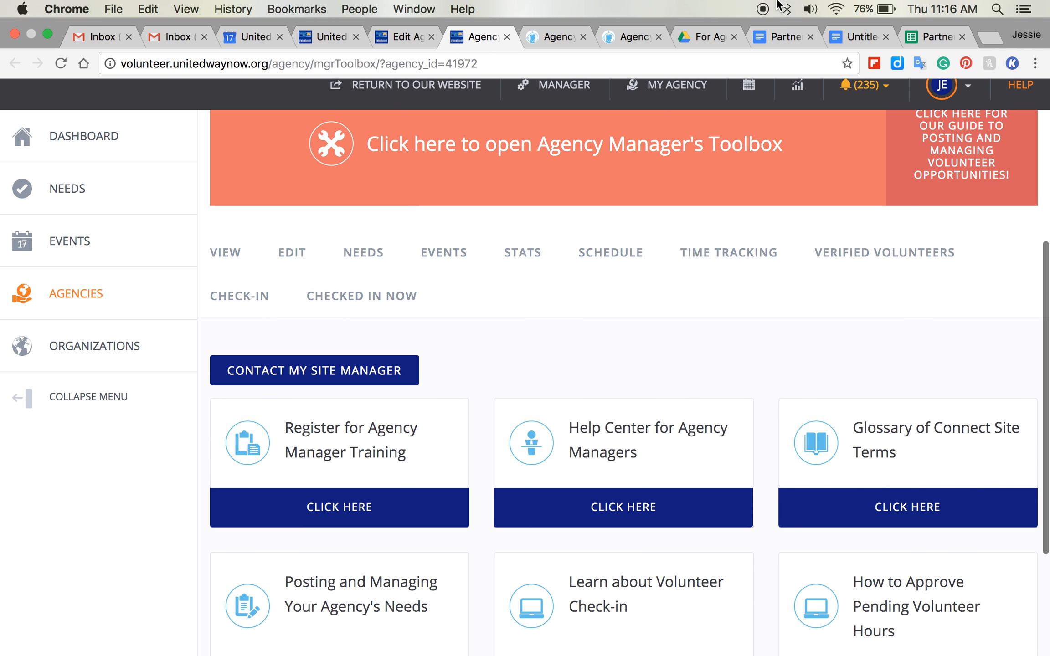